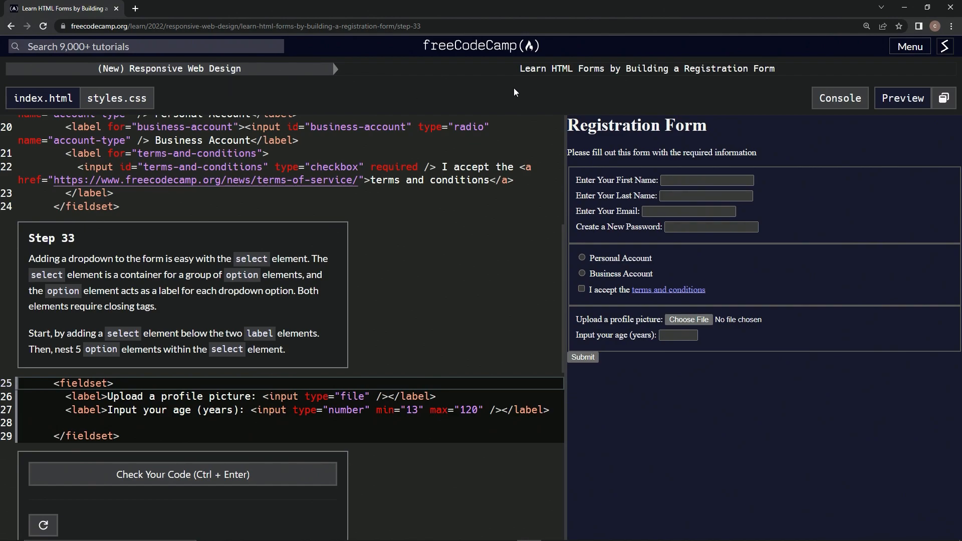
{"action": "mouse_move", "coordinate": [771, 92]}
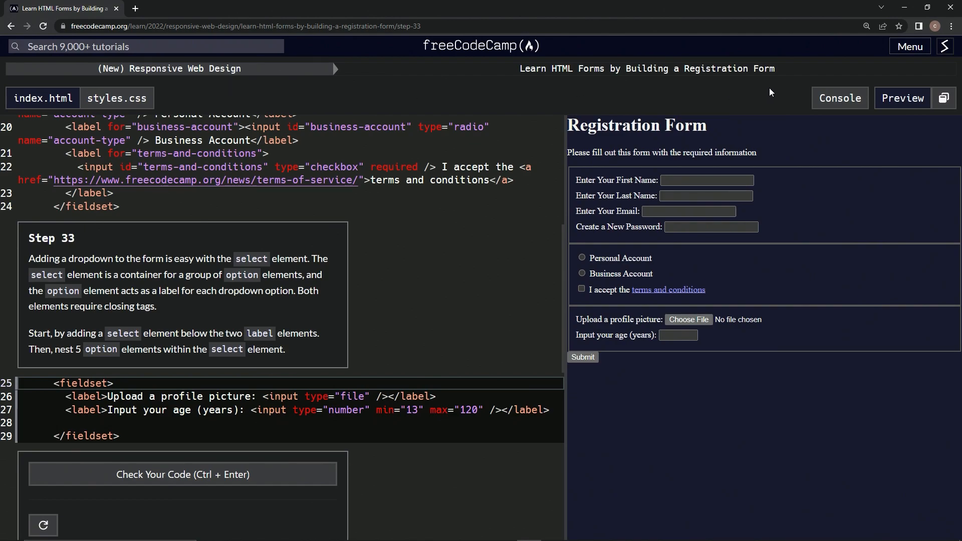
{"action": "mouse_move", "coordinate": [77, 254]}
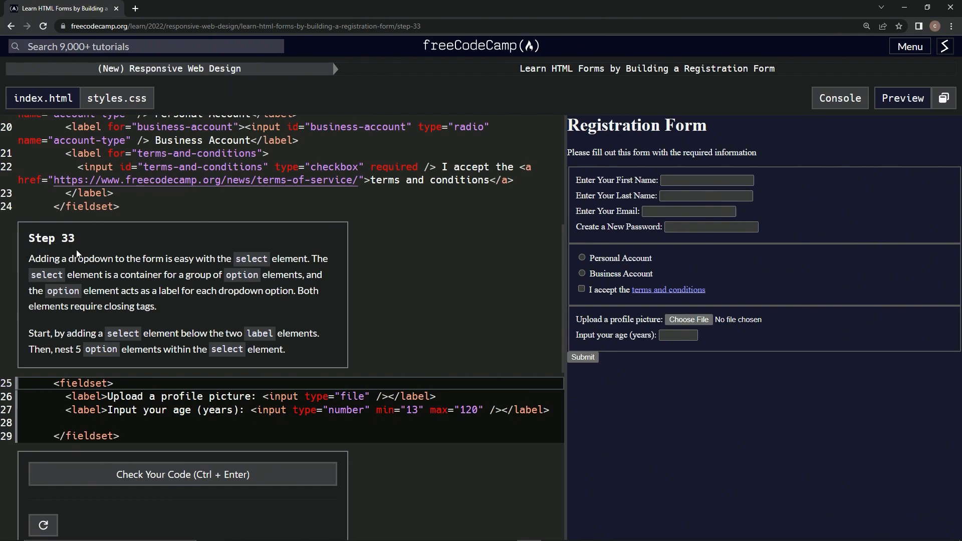
{"action": "mouse_move", "coordinate": [88, 264]}
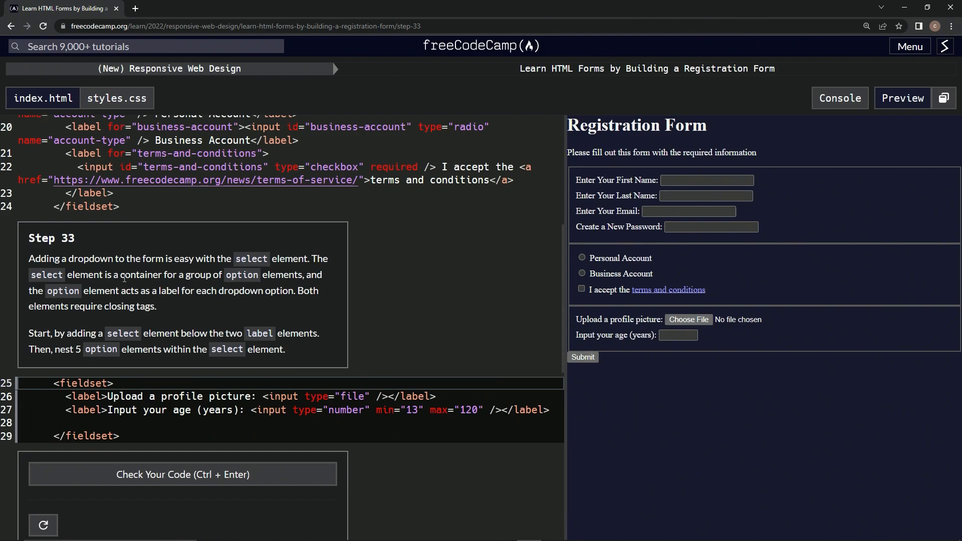
{"action": "mouse_move", "coordinate": [238, 287]}
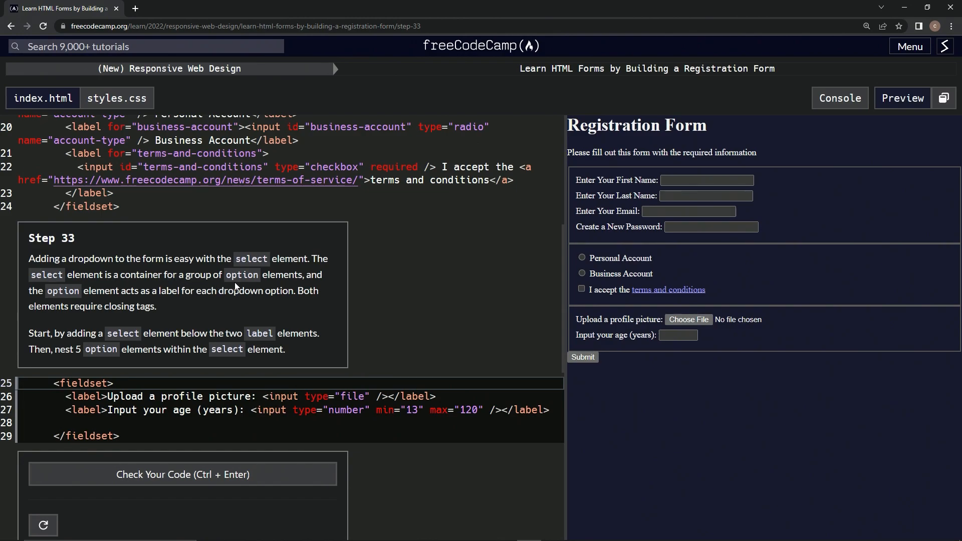
{"action": "mouse_move", "coordinate": [88, 303]}
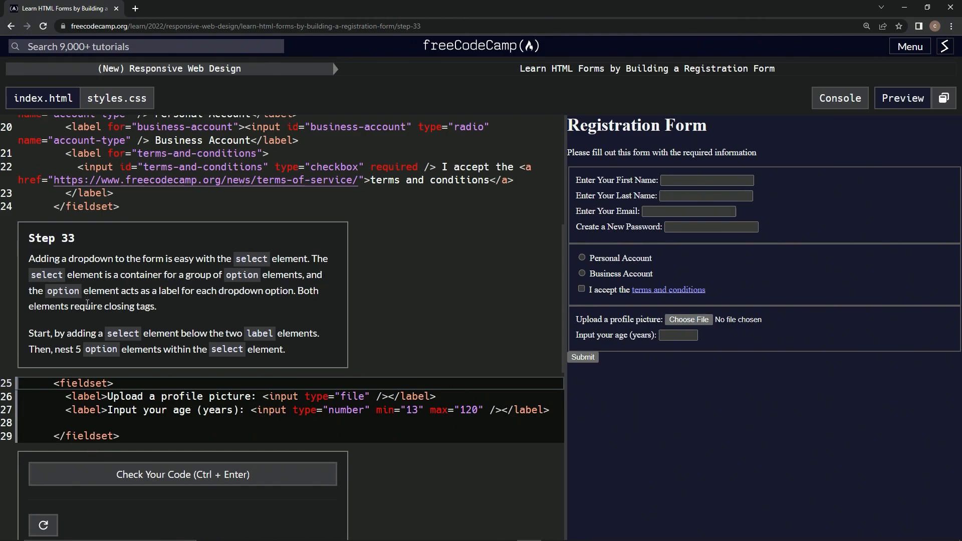
{"action": "mouse_move", "coordinate": [188, 309]}
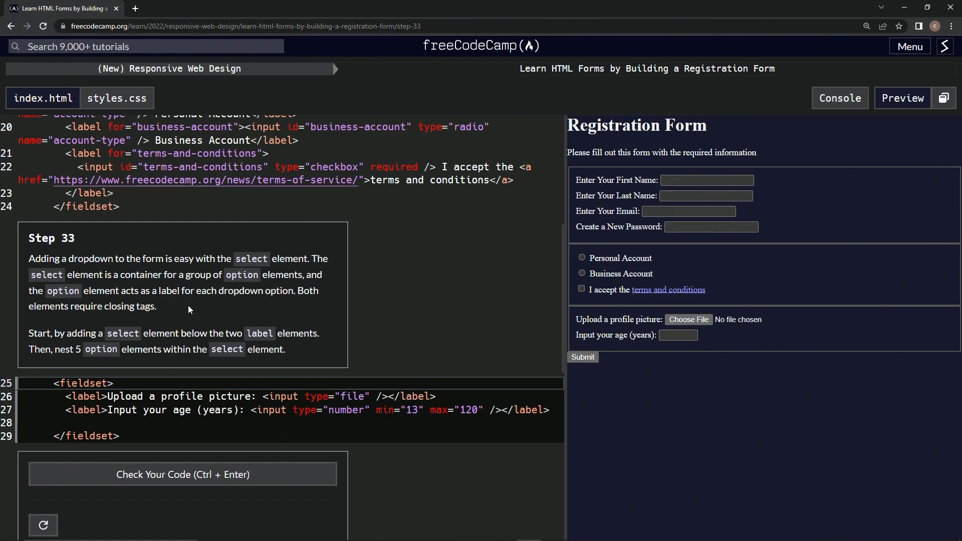
{"action": "mouse_move", "coordinate": [300, 311]}
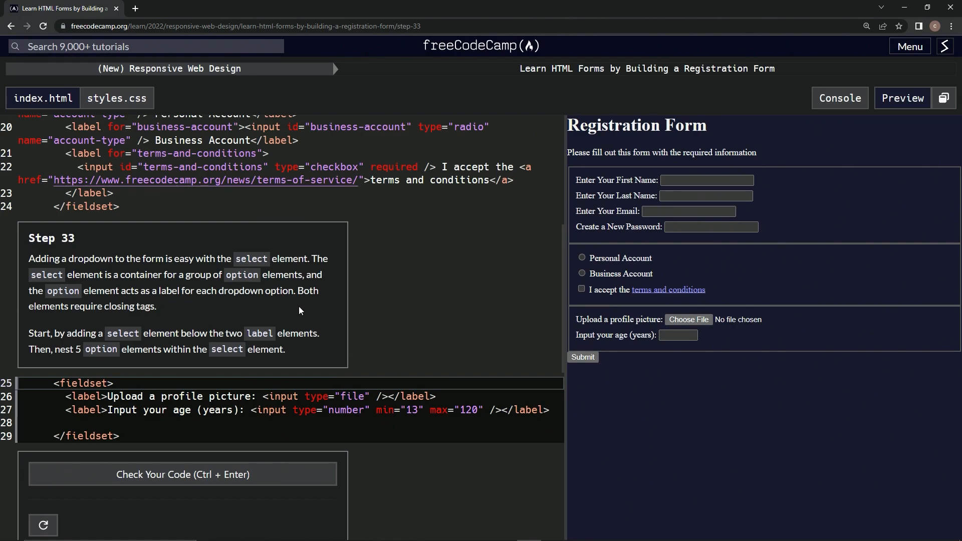
{"action": "mouse_move", "coordinate": [84, 323]}
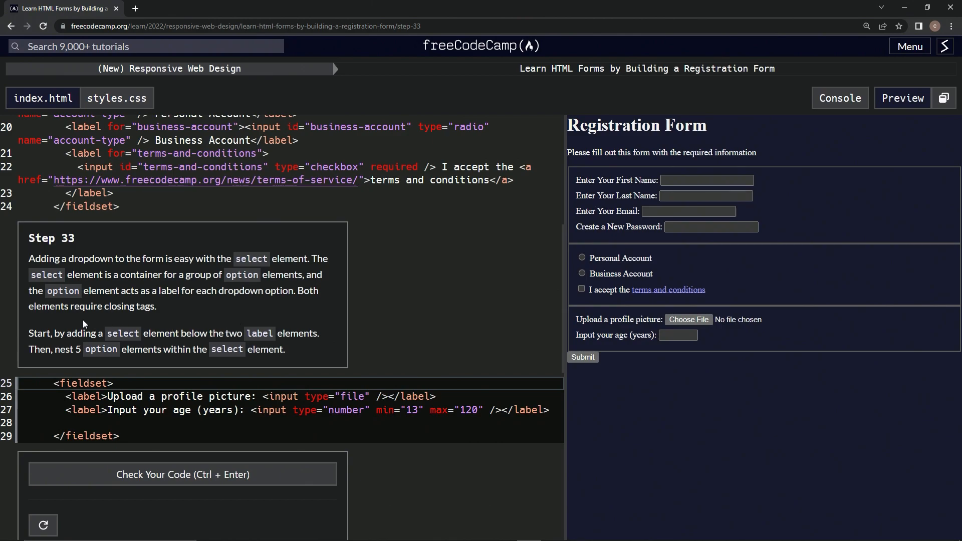
{"action": "mouse_move", "coordinate": [162, 319]}
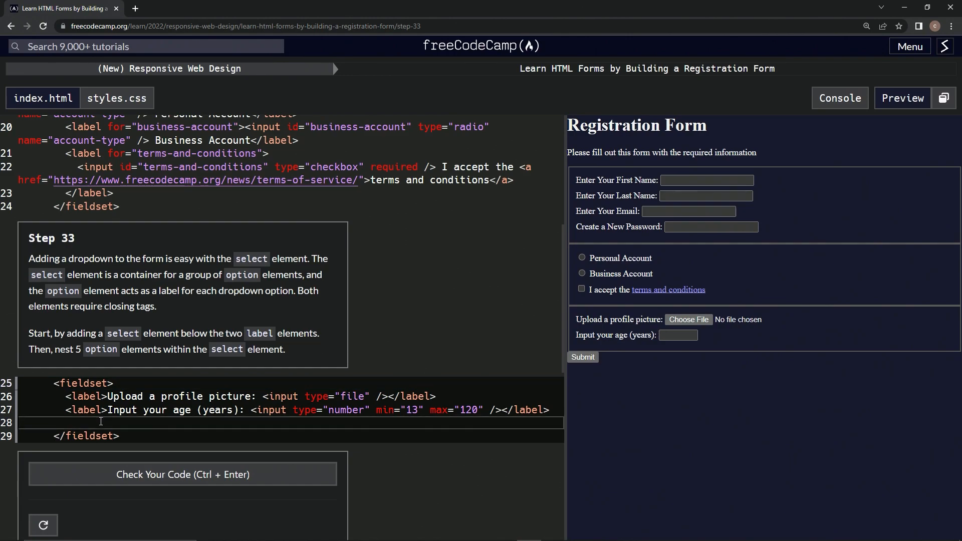
Step: Add <select></select> on line 28 with a blank line between the tags
{"action": "type", "text": "<selec"}
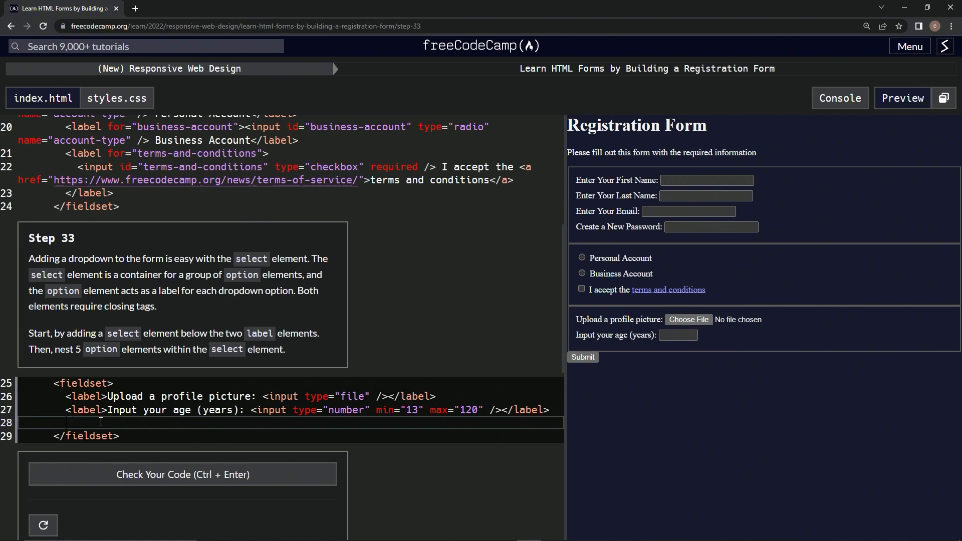
{"action": "type", "text": "<select>"}
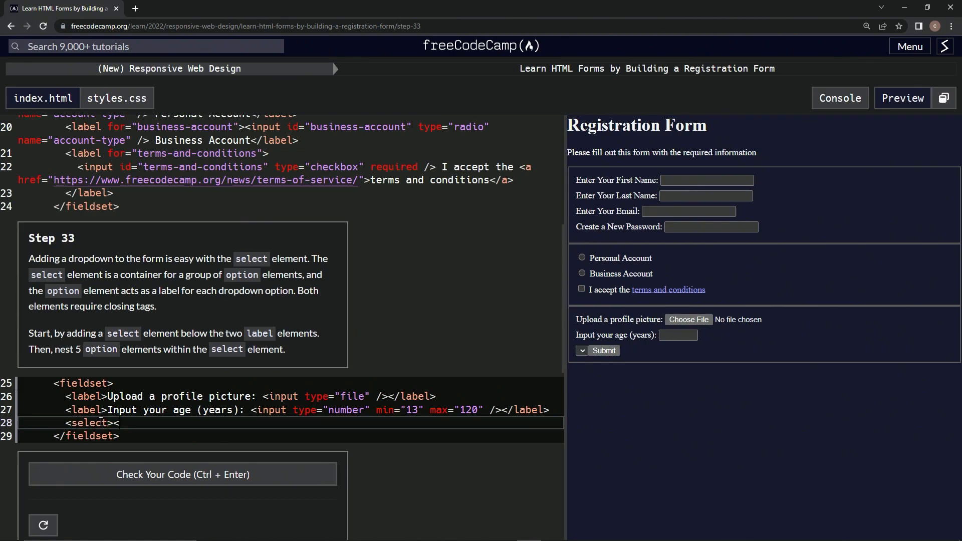
{"action": "type", "text": "</select>"}
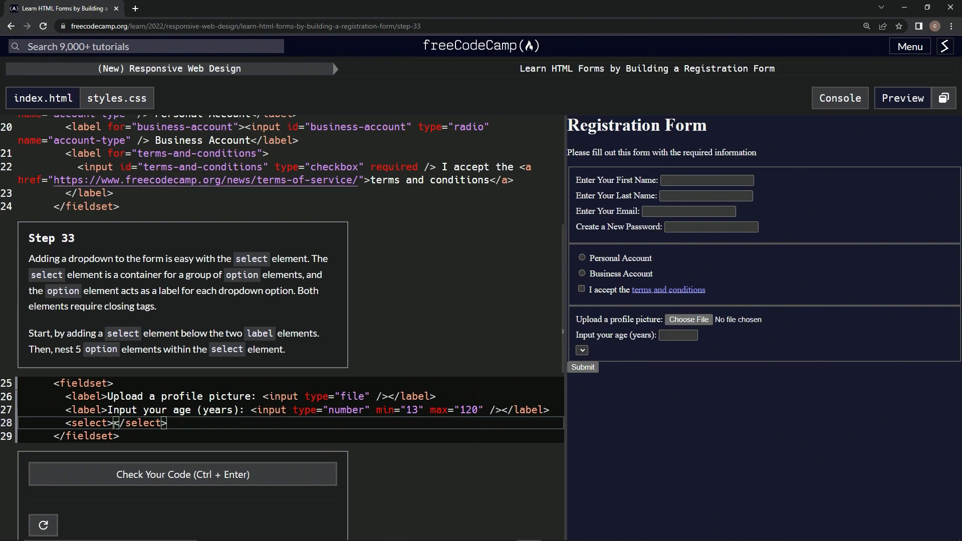
{"action": "key", "text": "enter"}
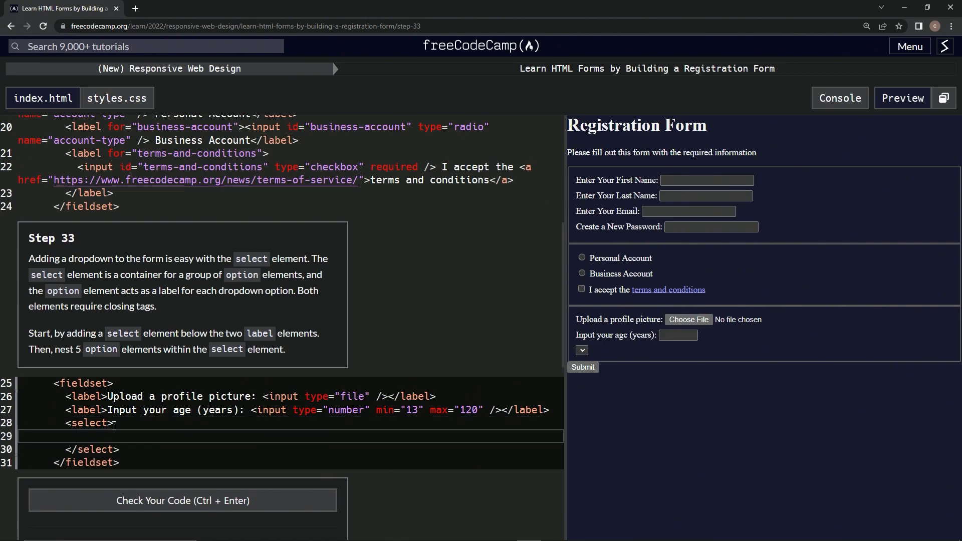
Step: Fill the select with five empty <option></option> elements
{"action": "type", "text": "<o"}
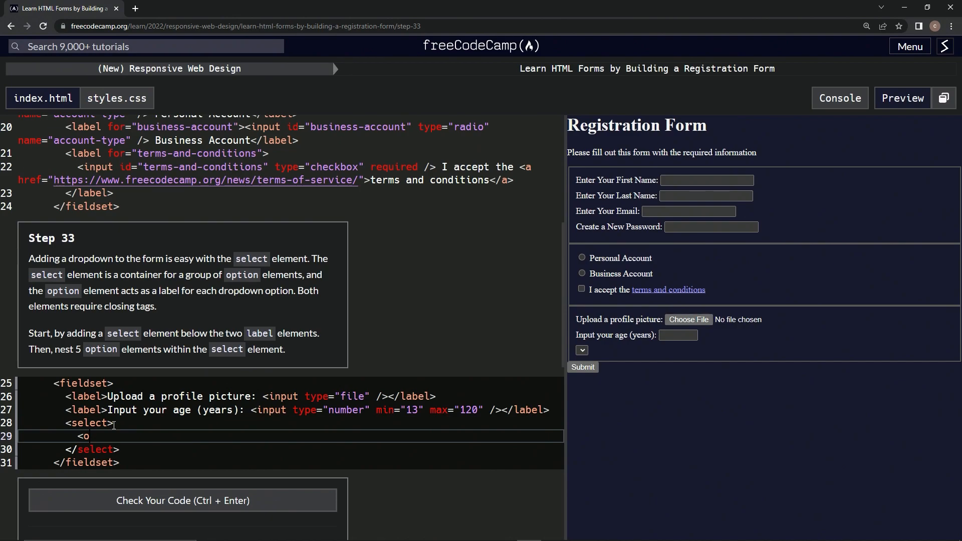
{"action": "type", "text": "ption"}
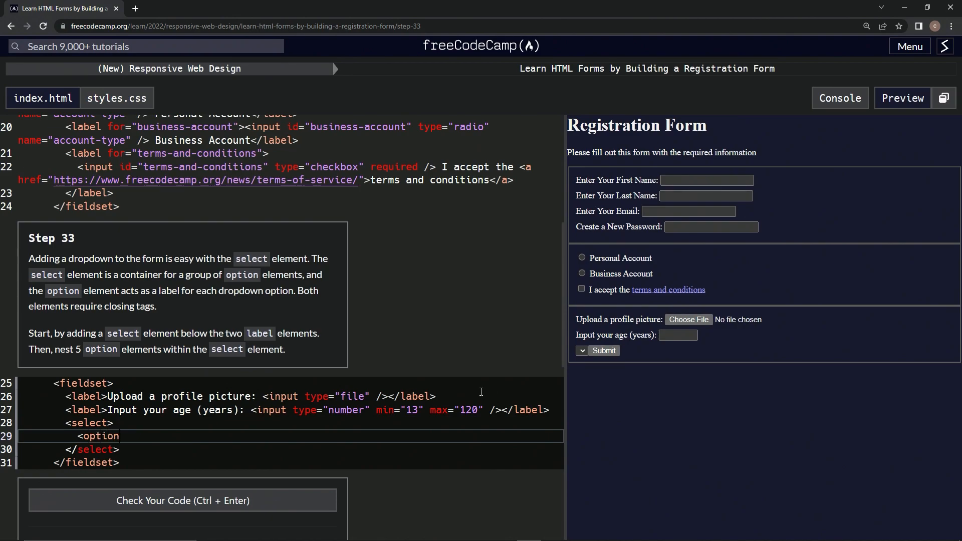
{"action": "mouse_move", "coordinate": [126, 452]}
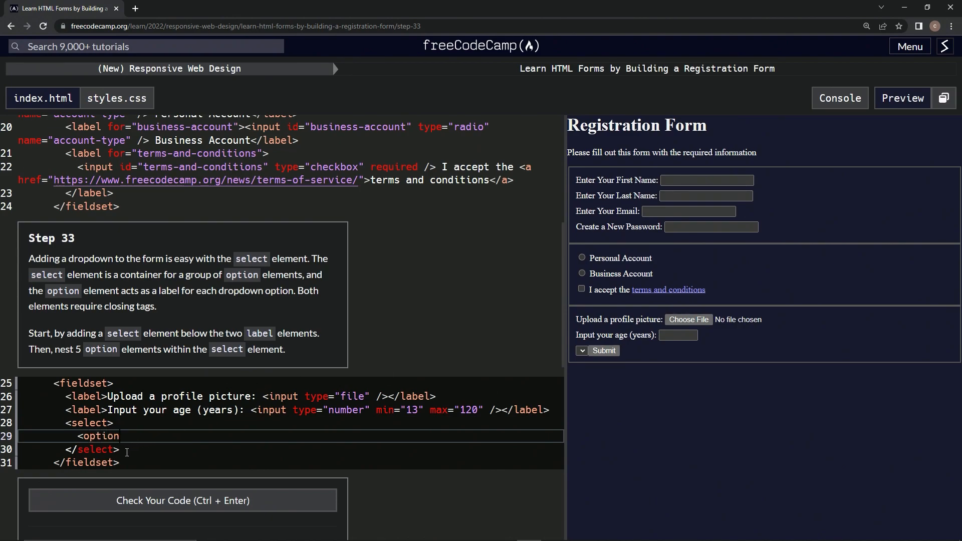
{"action": "type", "text": "<"}
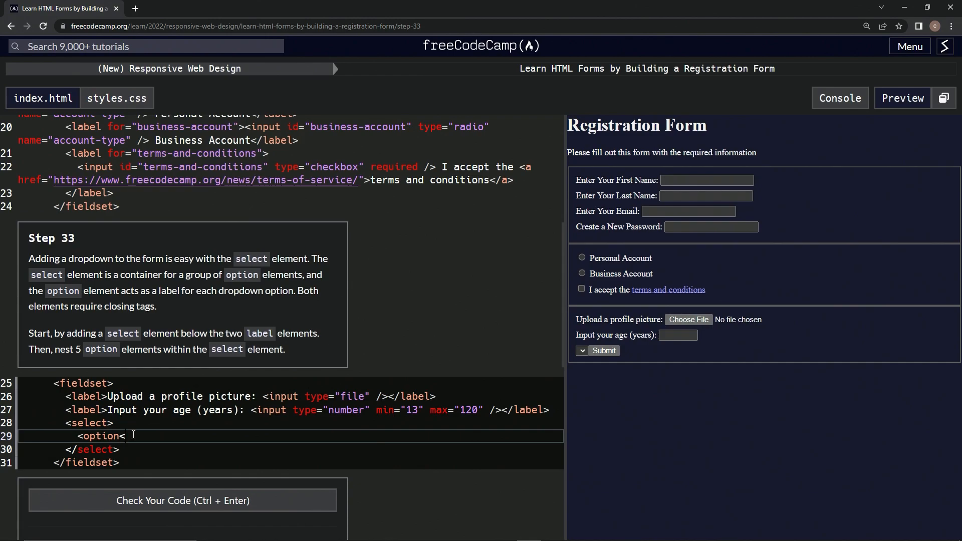
{"action": "type", "text": "<"}
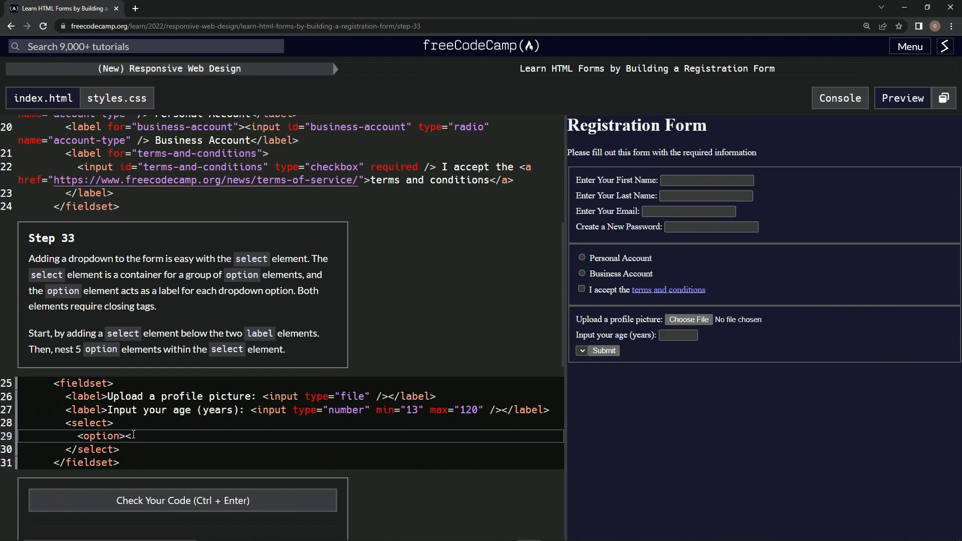
{"action": "type", "text": "/o"}
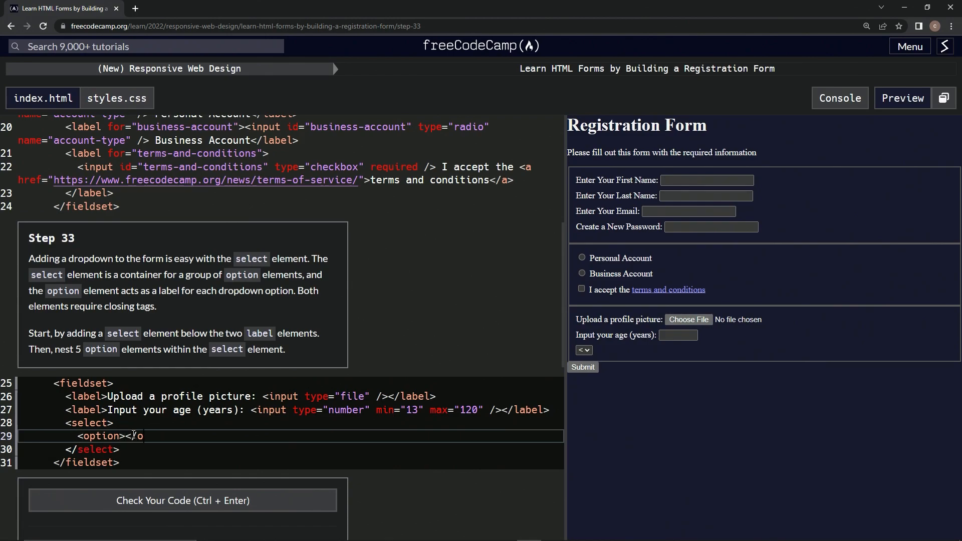
{"action": "type", "text": "</option>"}
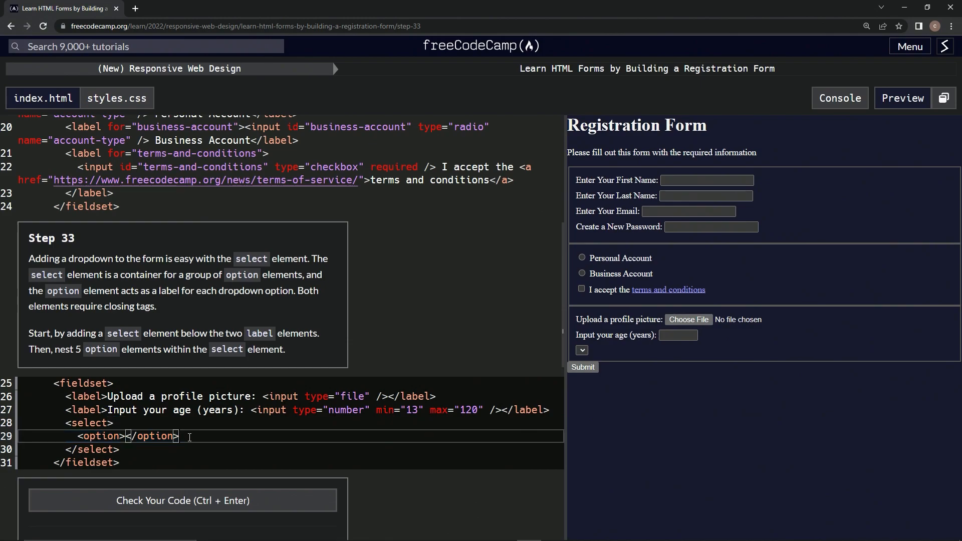
{"action": "type", "text": "<option></option>"}
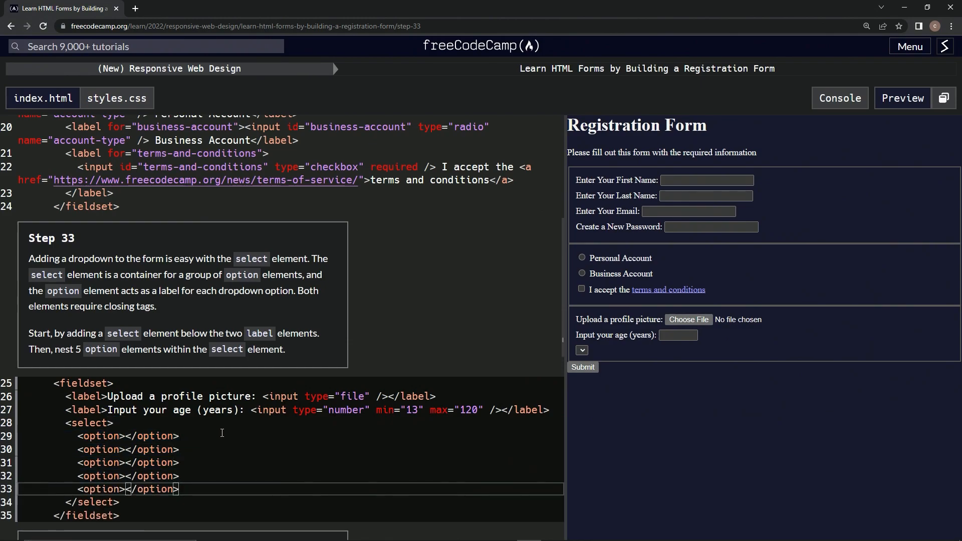
{"action": "mouse_move", "coordinate": [624, 397]}
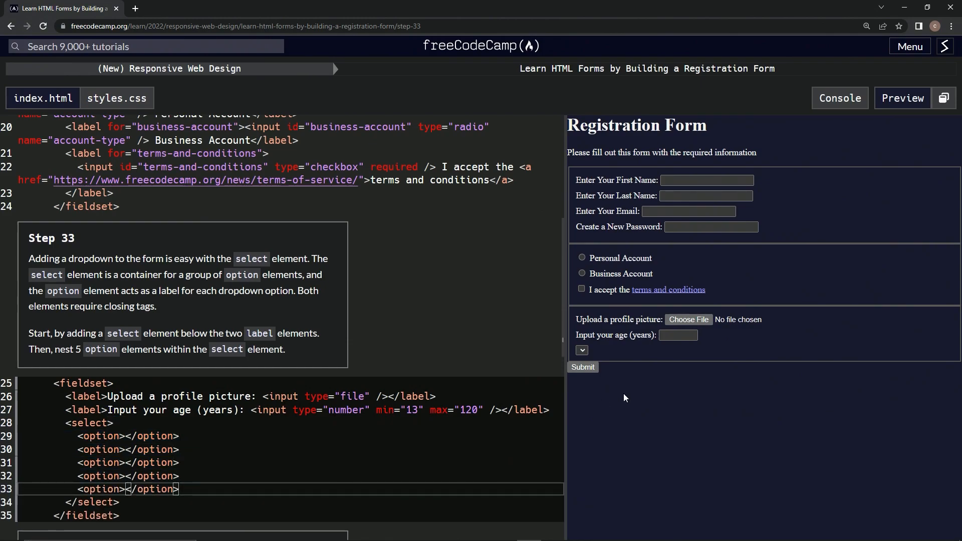
{"action": "mouse_move", "coordinate": [621, 350]}
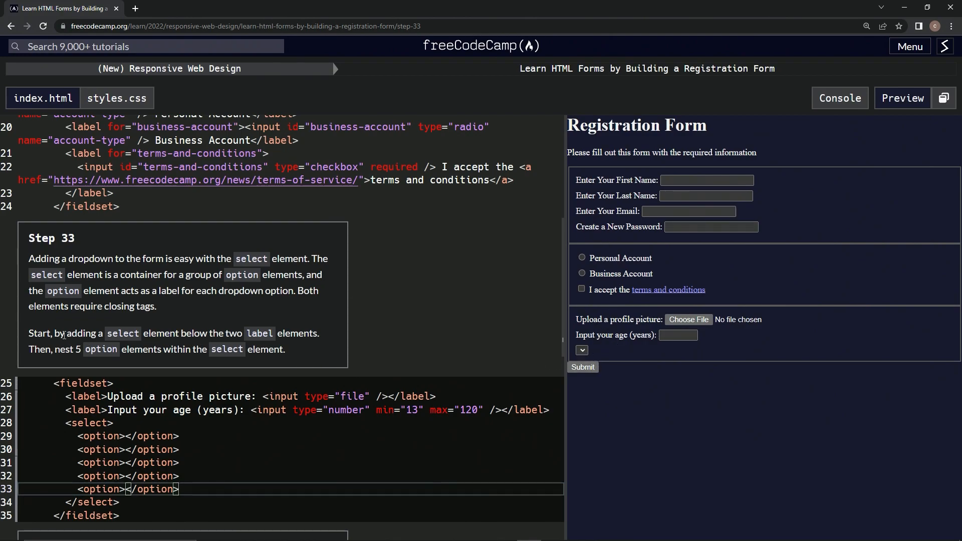
Step: Check the code, then submit step 33 and advance to step 34
{"action": "scroll", "scroll_direction": "down", "scroll_amount": 3}
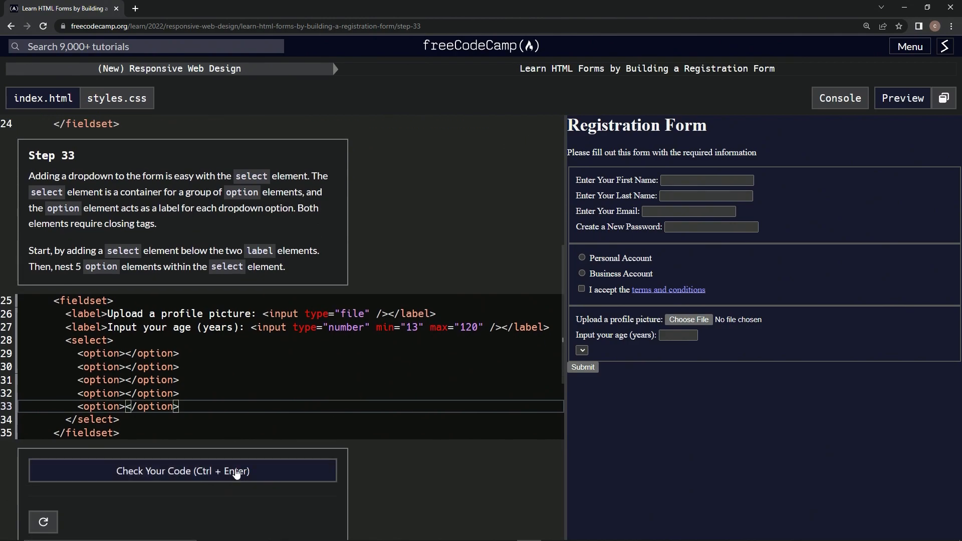
{"action": "left_click", "coordinate": [182, 471]}
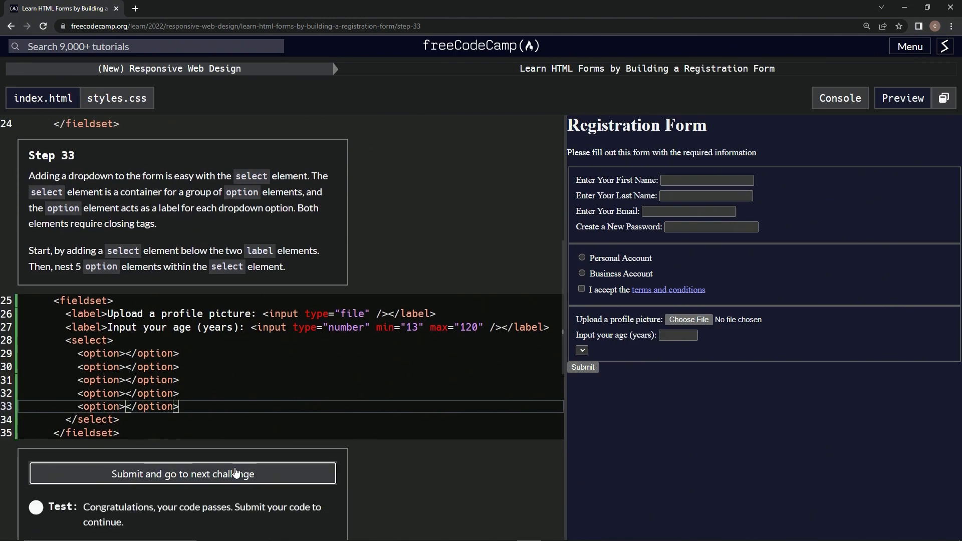
{"action": "left_click", "coordinate": [183, 473]}
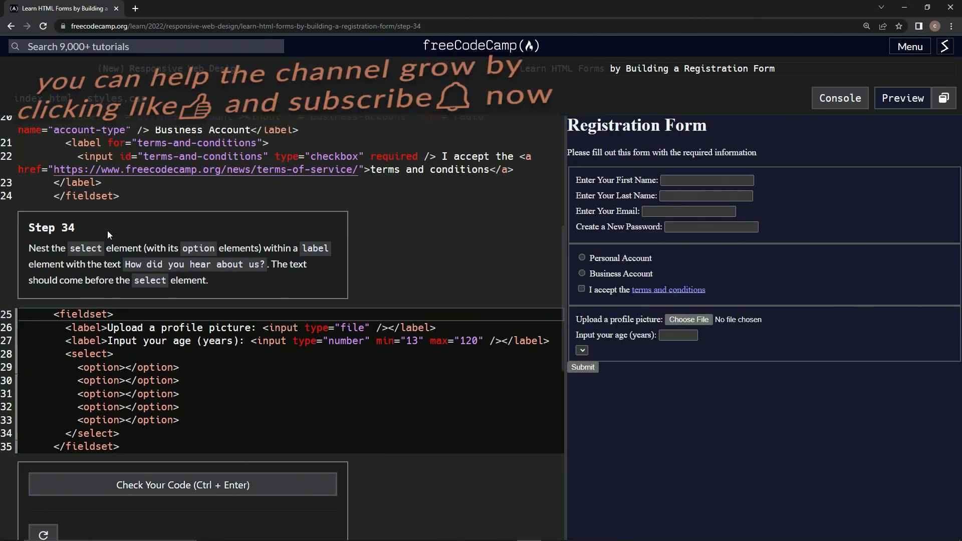